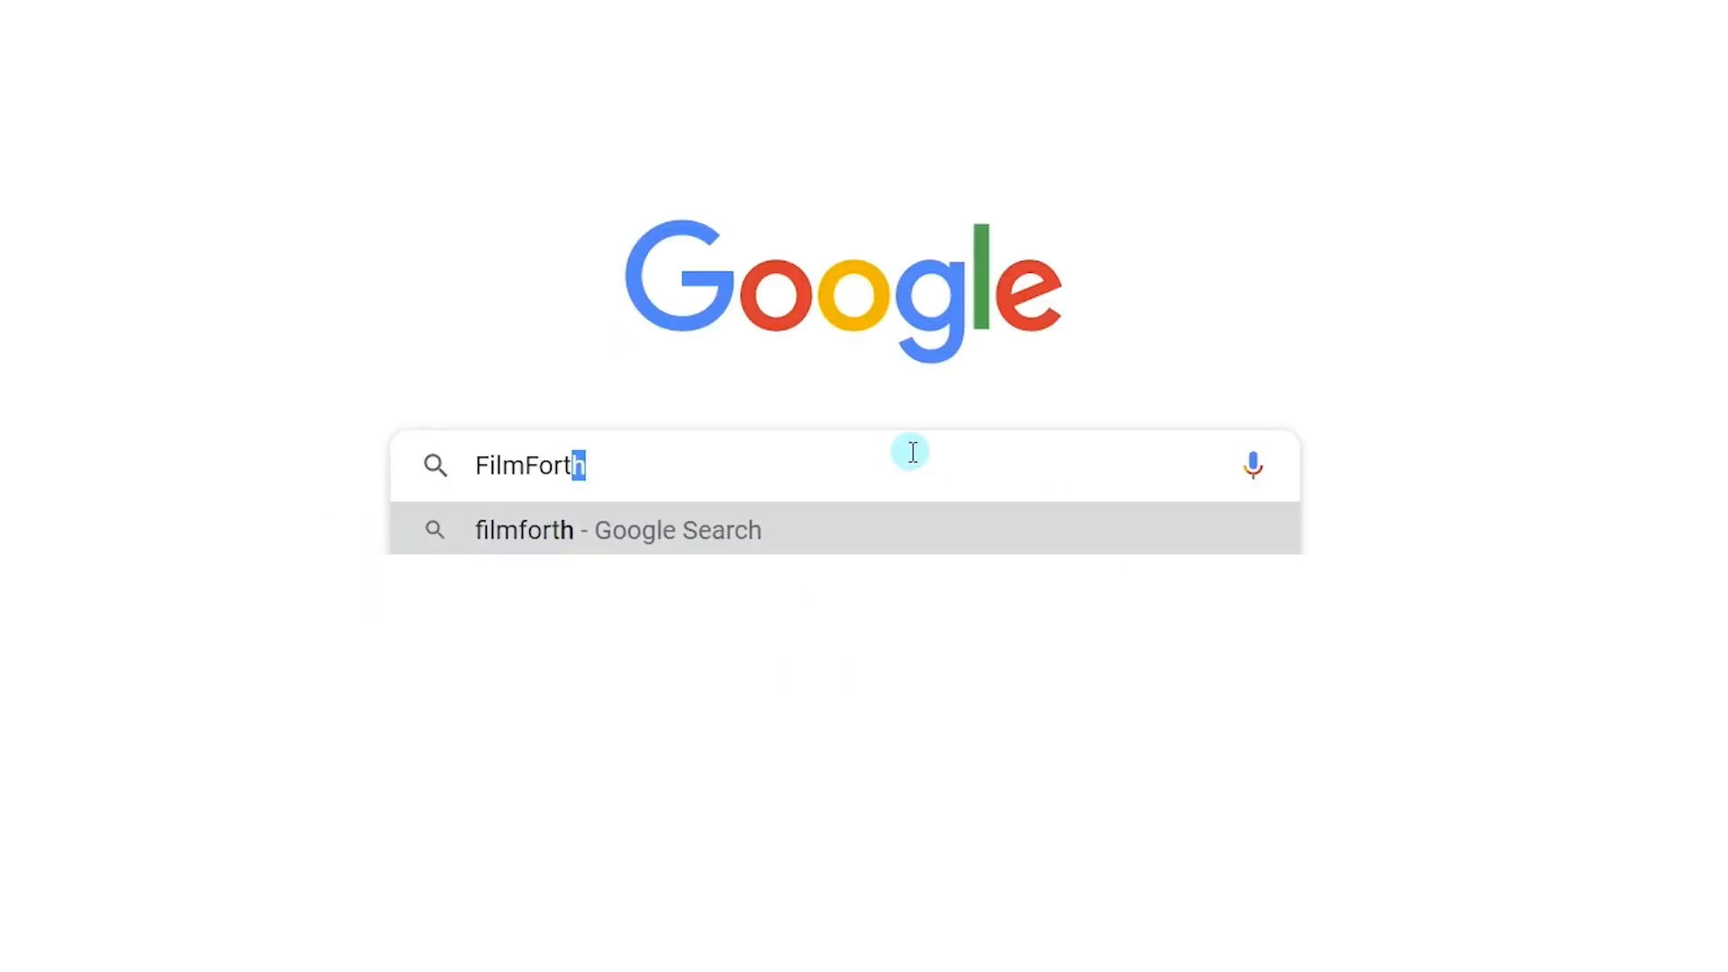
Search filmforth in Chrome, reach ioforth.com/filmforth and get FilmForth from the Microsoft Store
{"action": "left_click", "coordinate": [617, 529]}
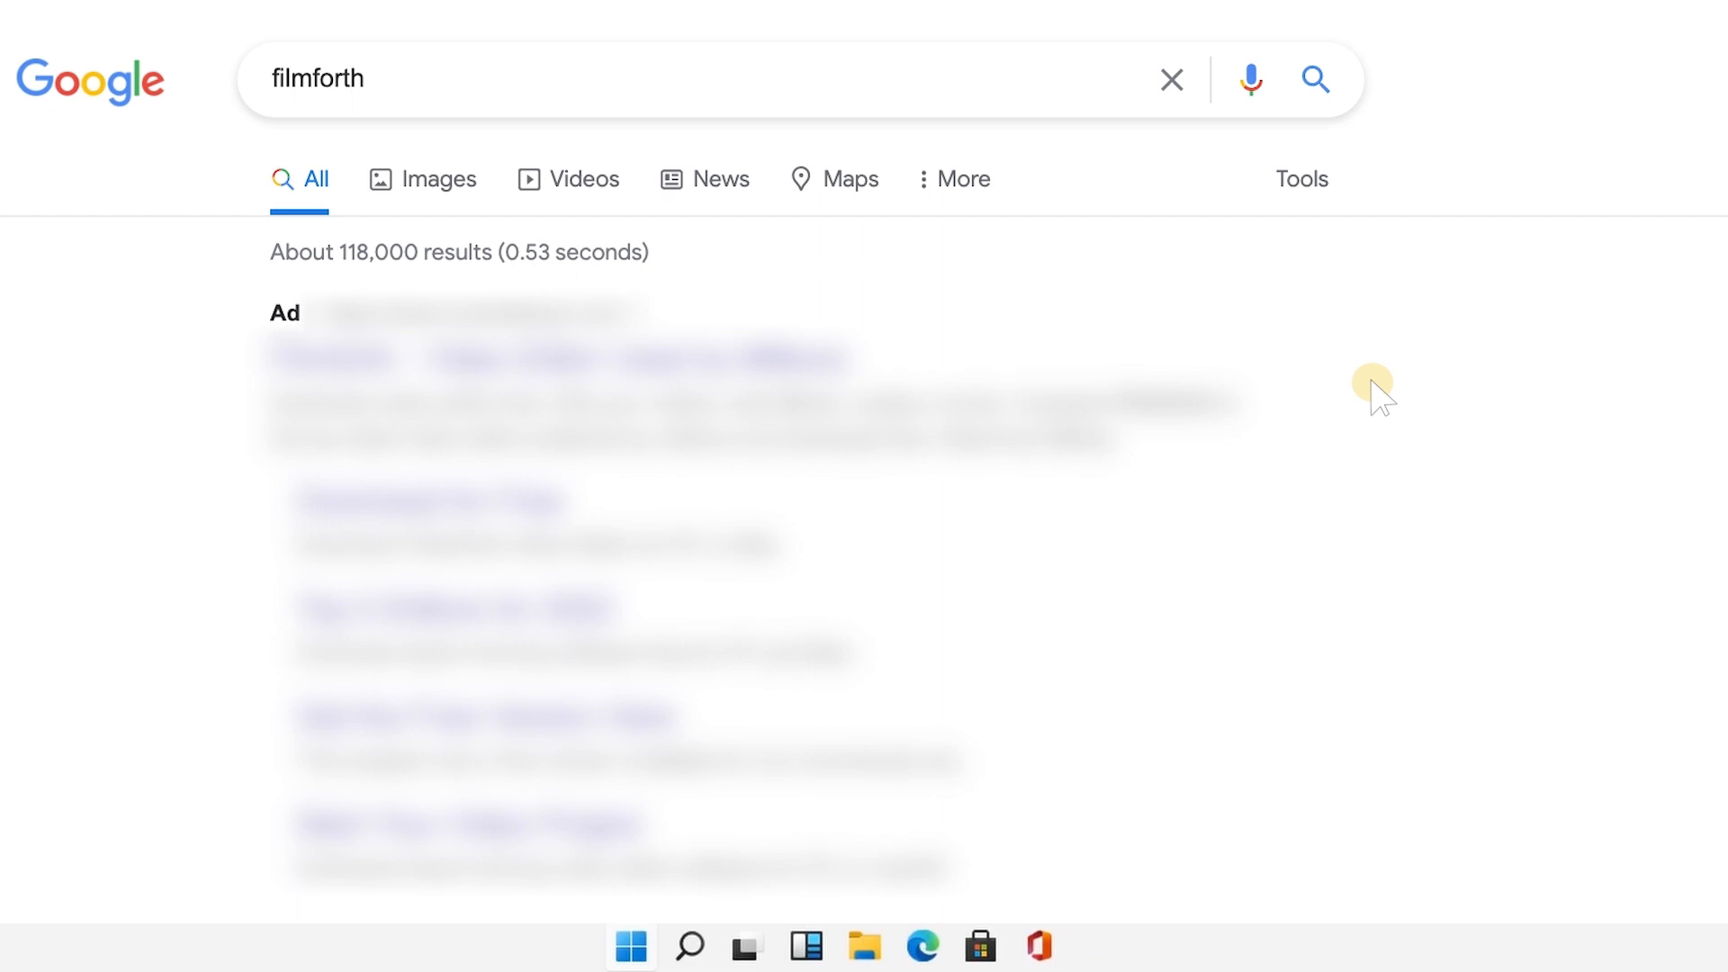
{"action": "scroll", "scroll_direction": "down", "scroll_amount": 3}
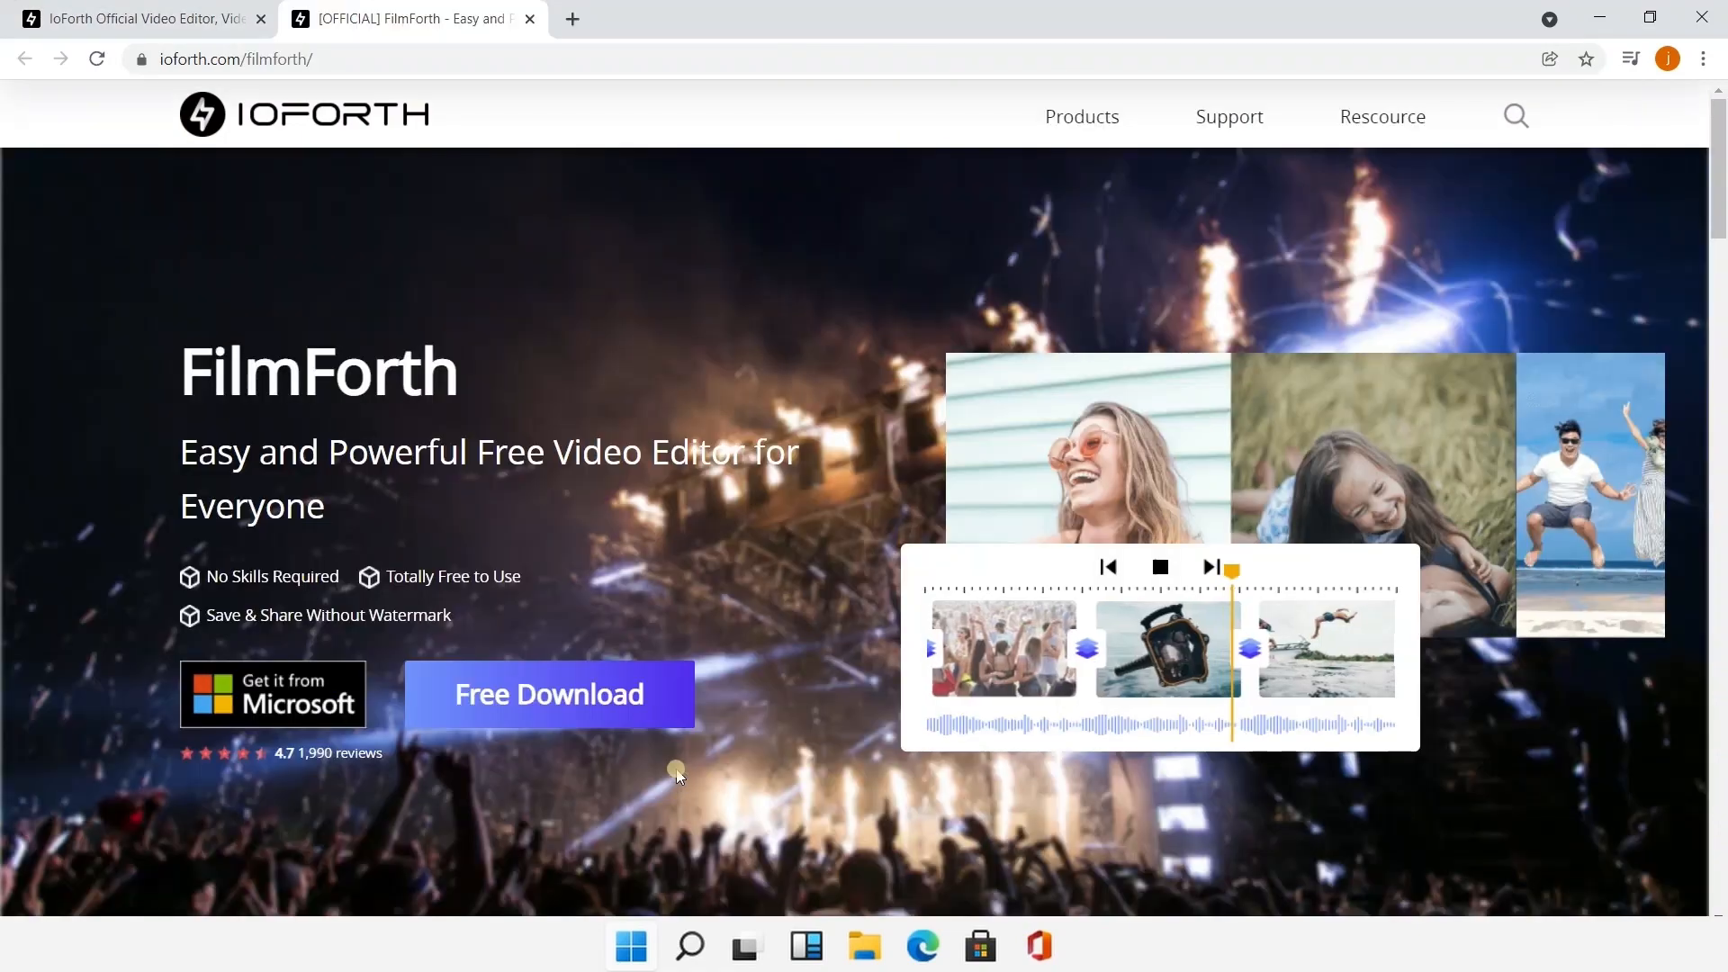
{"action": "left_click", "coordinate": [272, 695]}
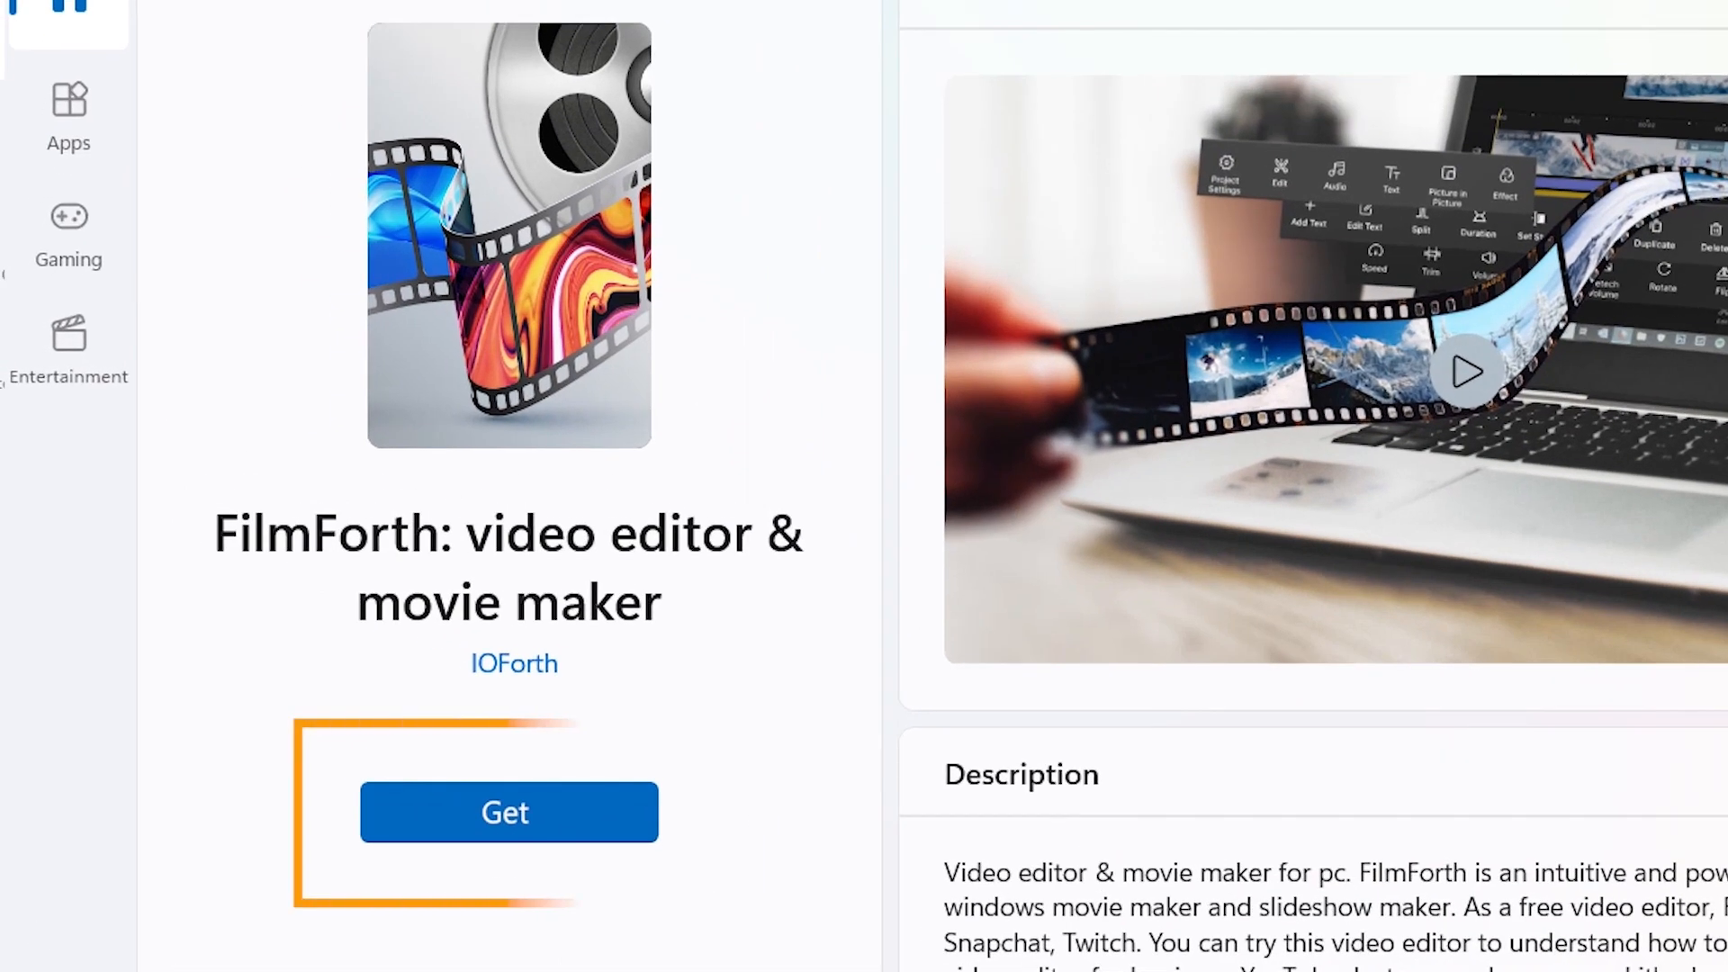
{"action": "left_click", "coordinate": [508, 812]}
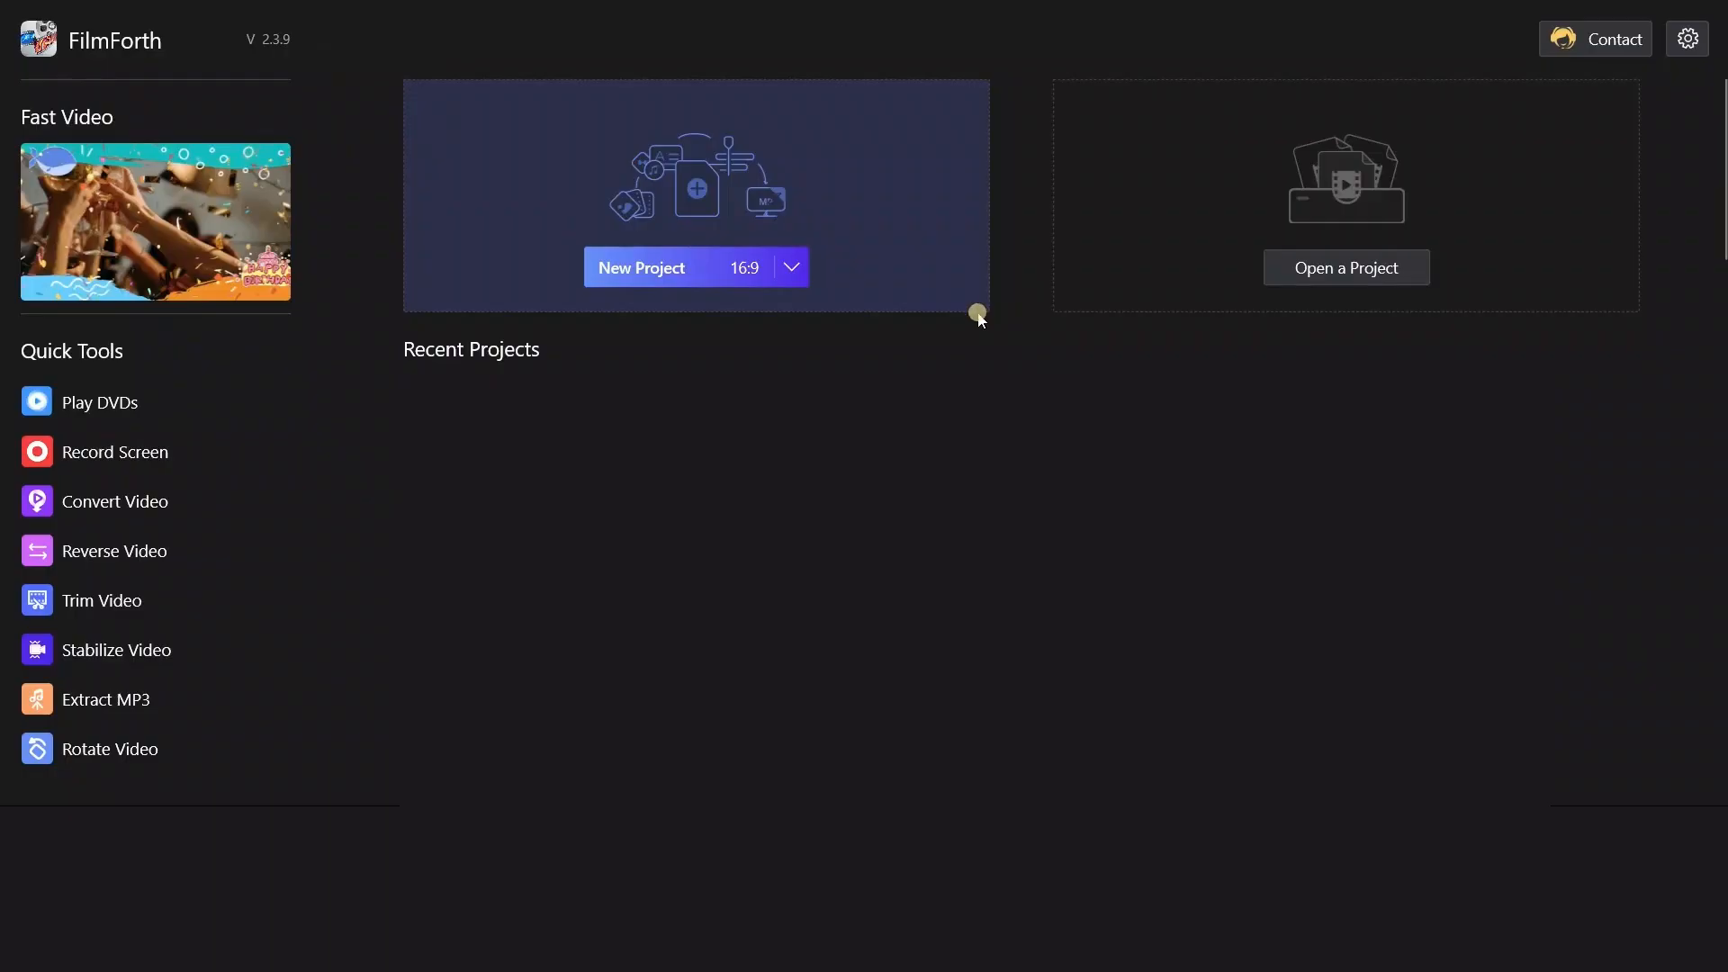
Start a new FilmForth project, add the car clip and list its colour effect presets
{"action": "left_click", "coordinate": [641, 267]}
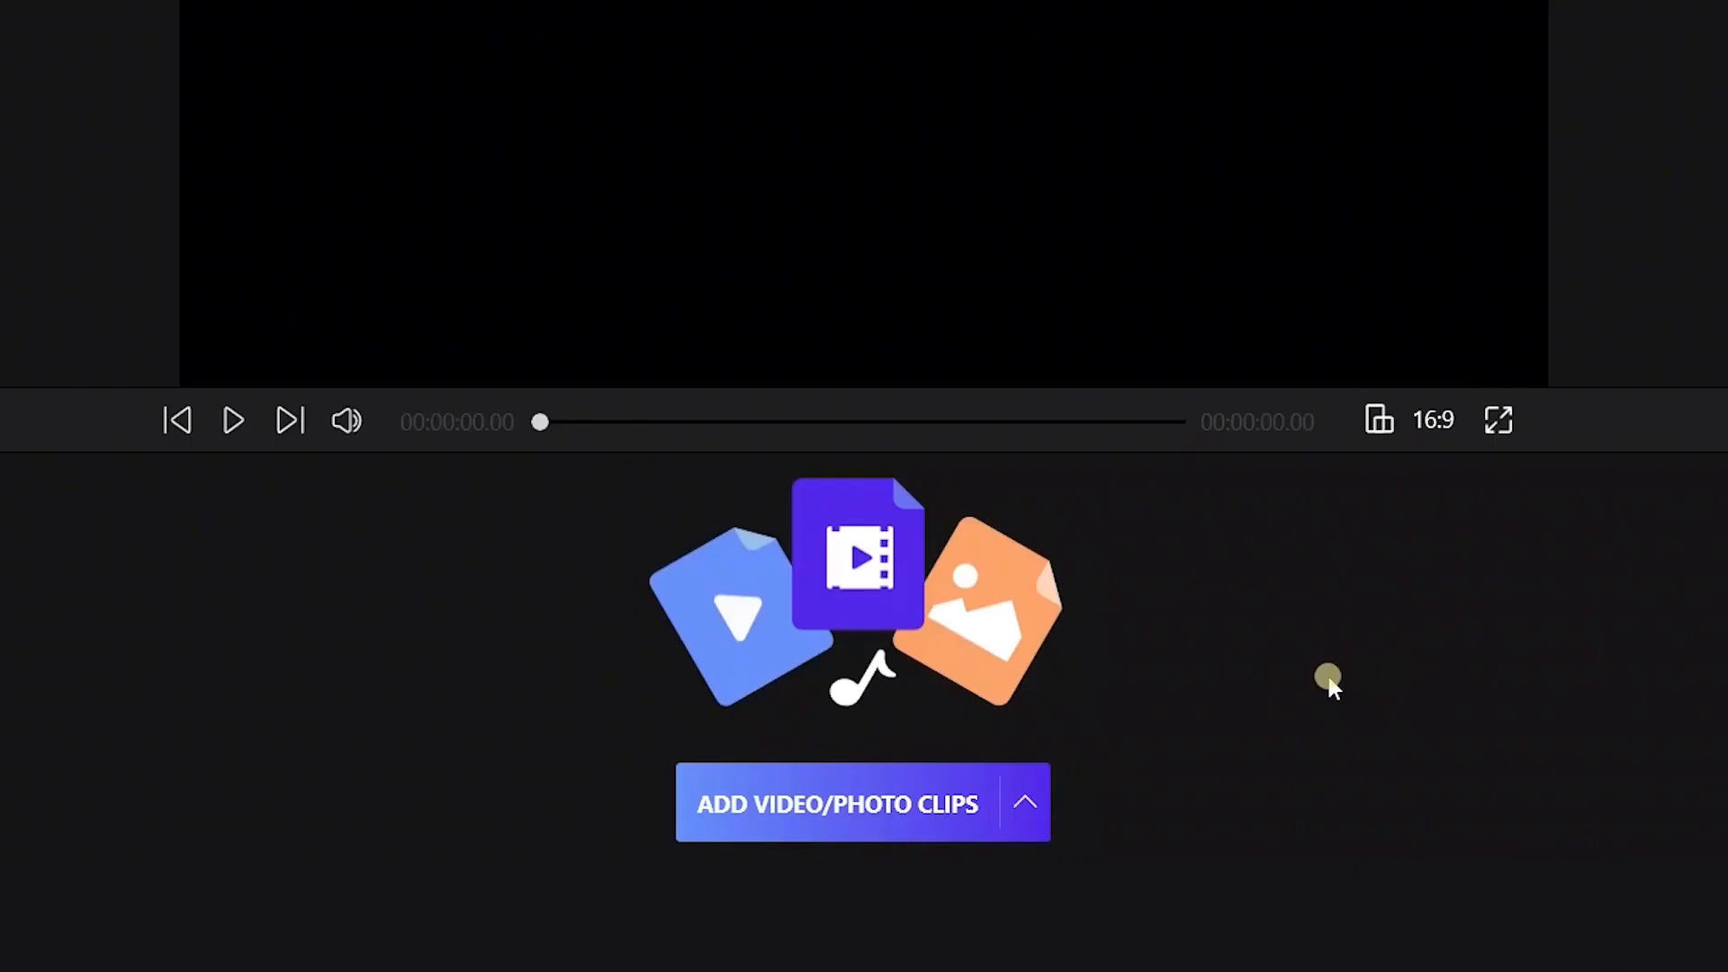
{"action": "left_click", "coordinate": [835, 803]}
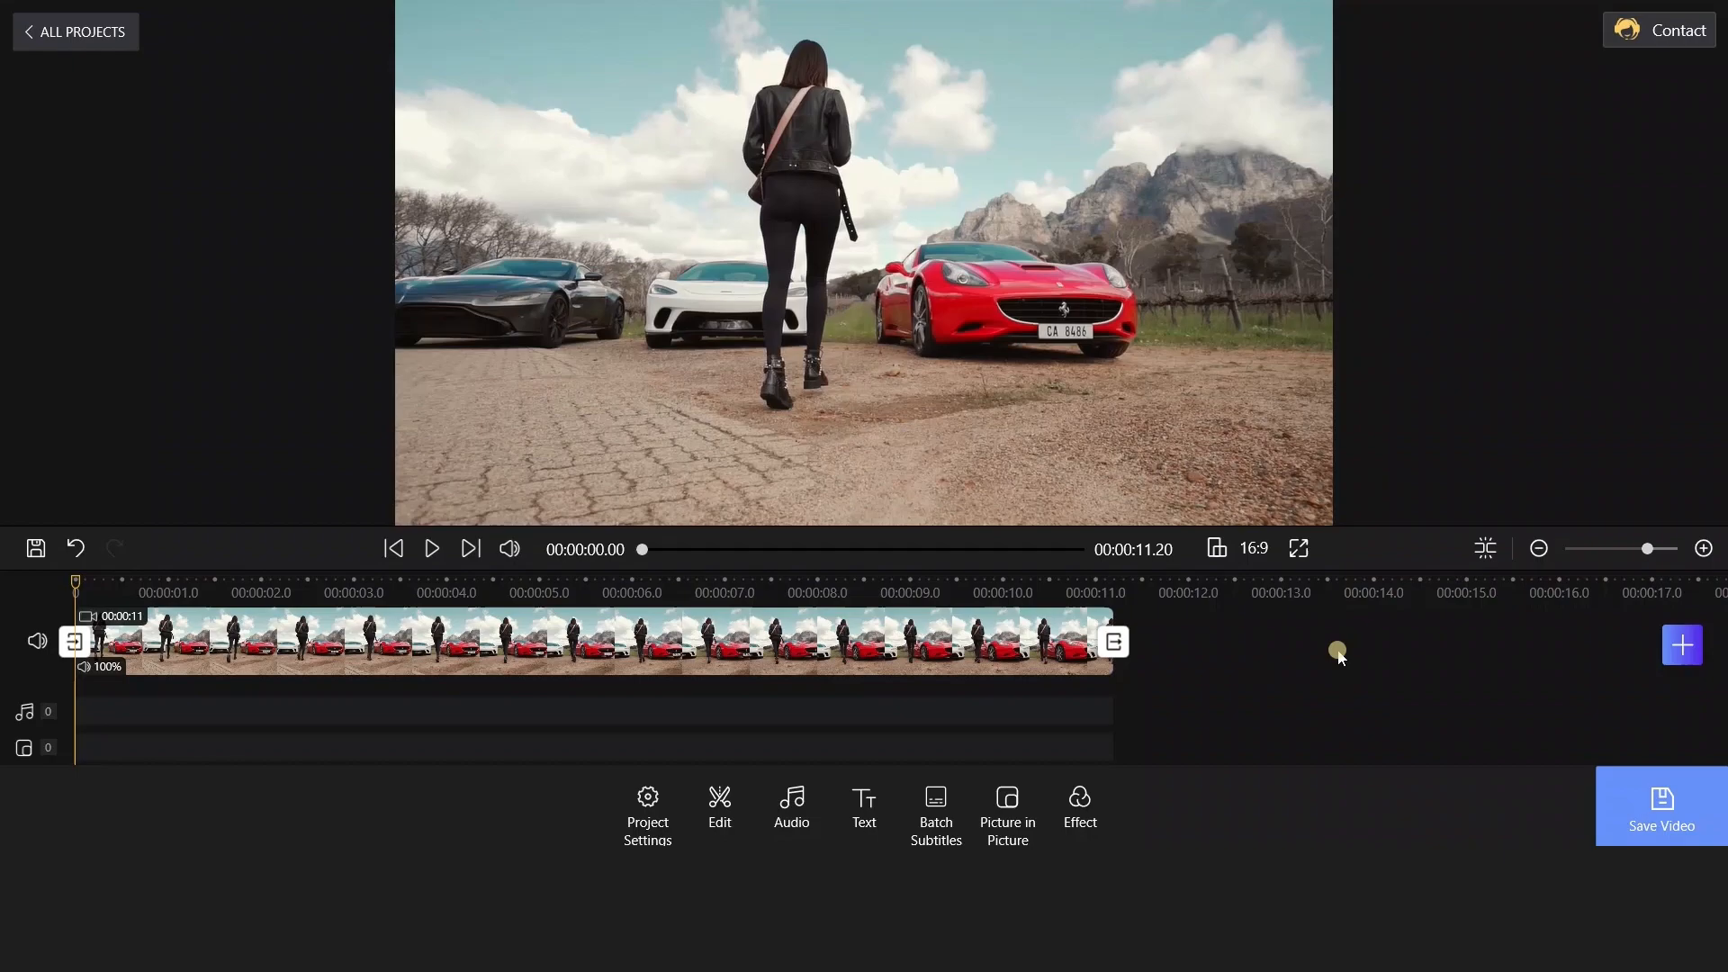
{"action": "left_click", "coordinate": [1078, 810]}
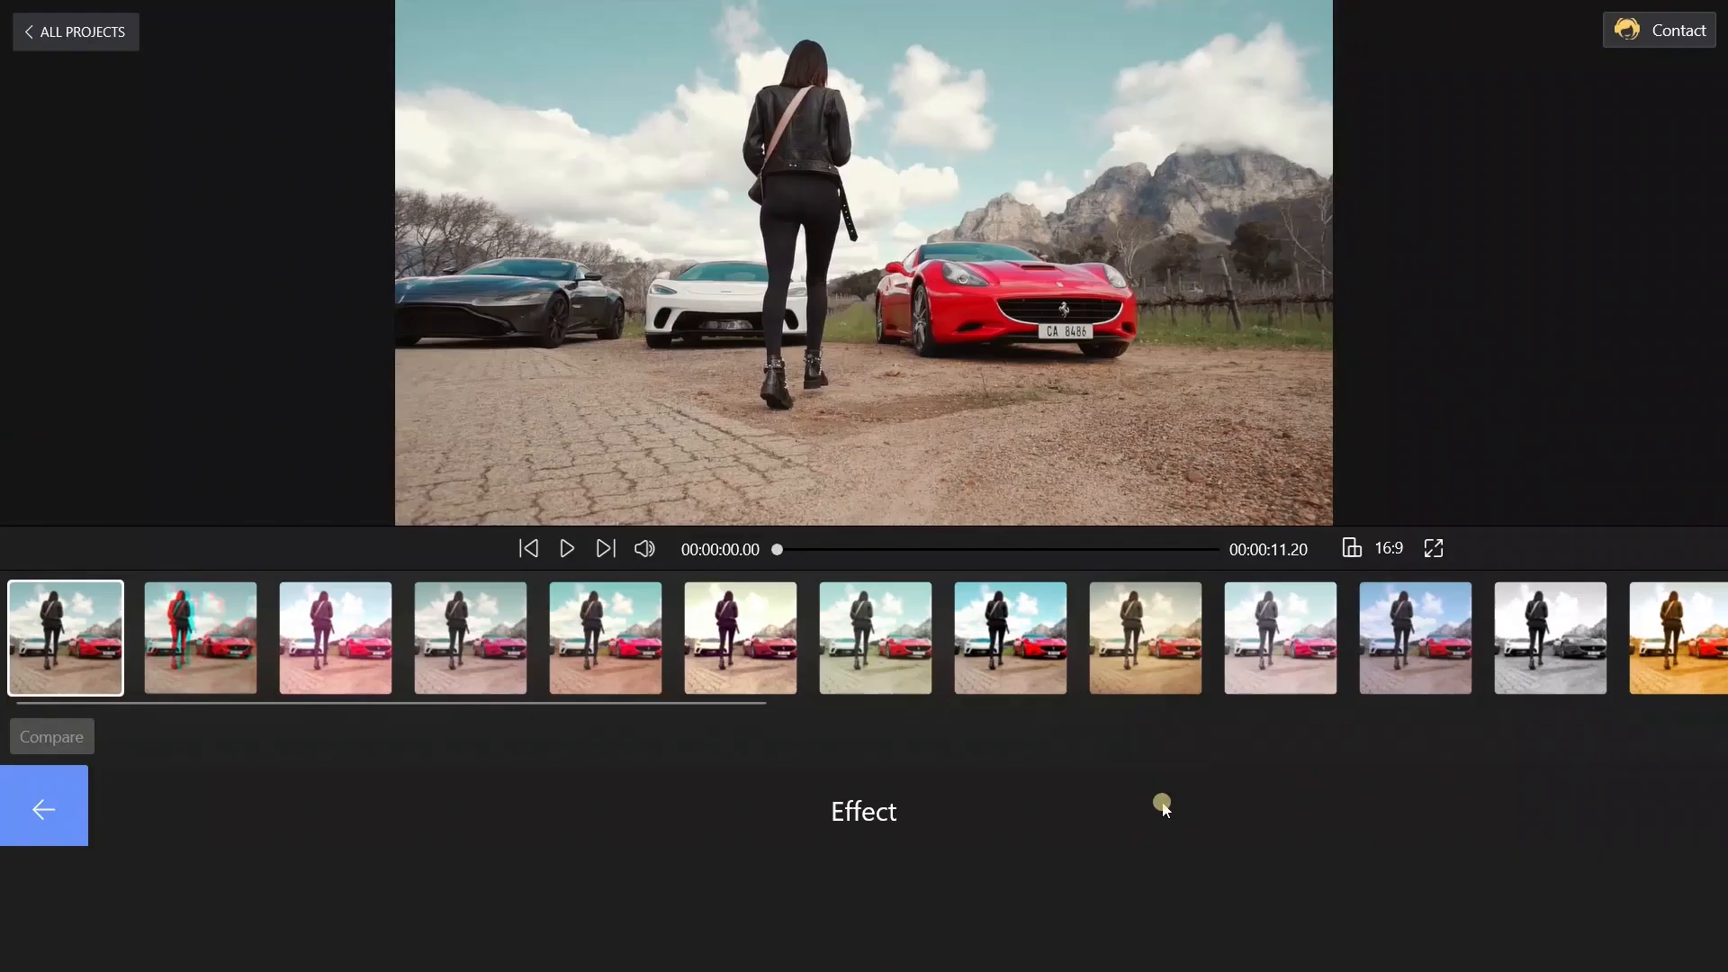
Preview several colour presets on the car clip, apply the warm sepia one and return to the timeline
{"action": "left_click_drag", "start_coordinate": [777, 698], "coordinate": [655, 699]}
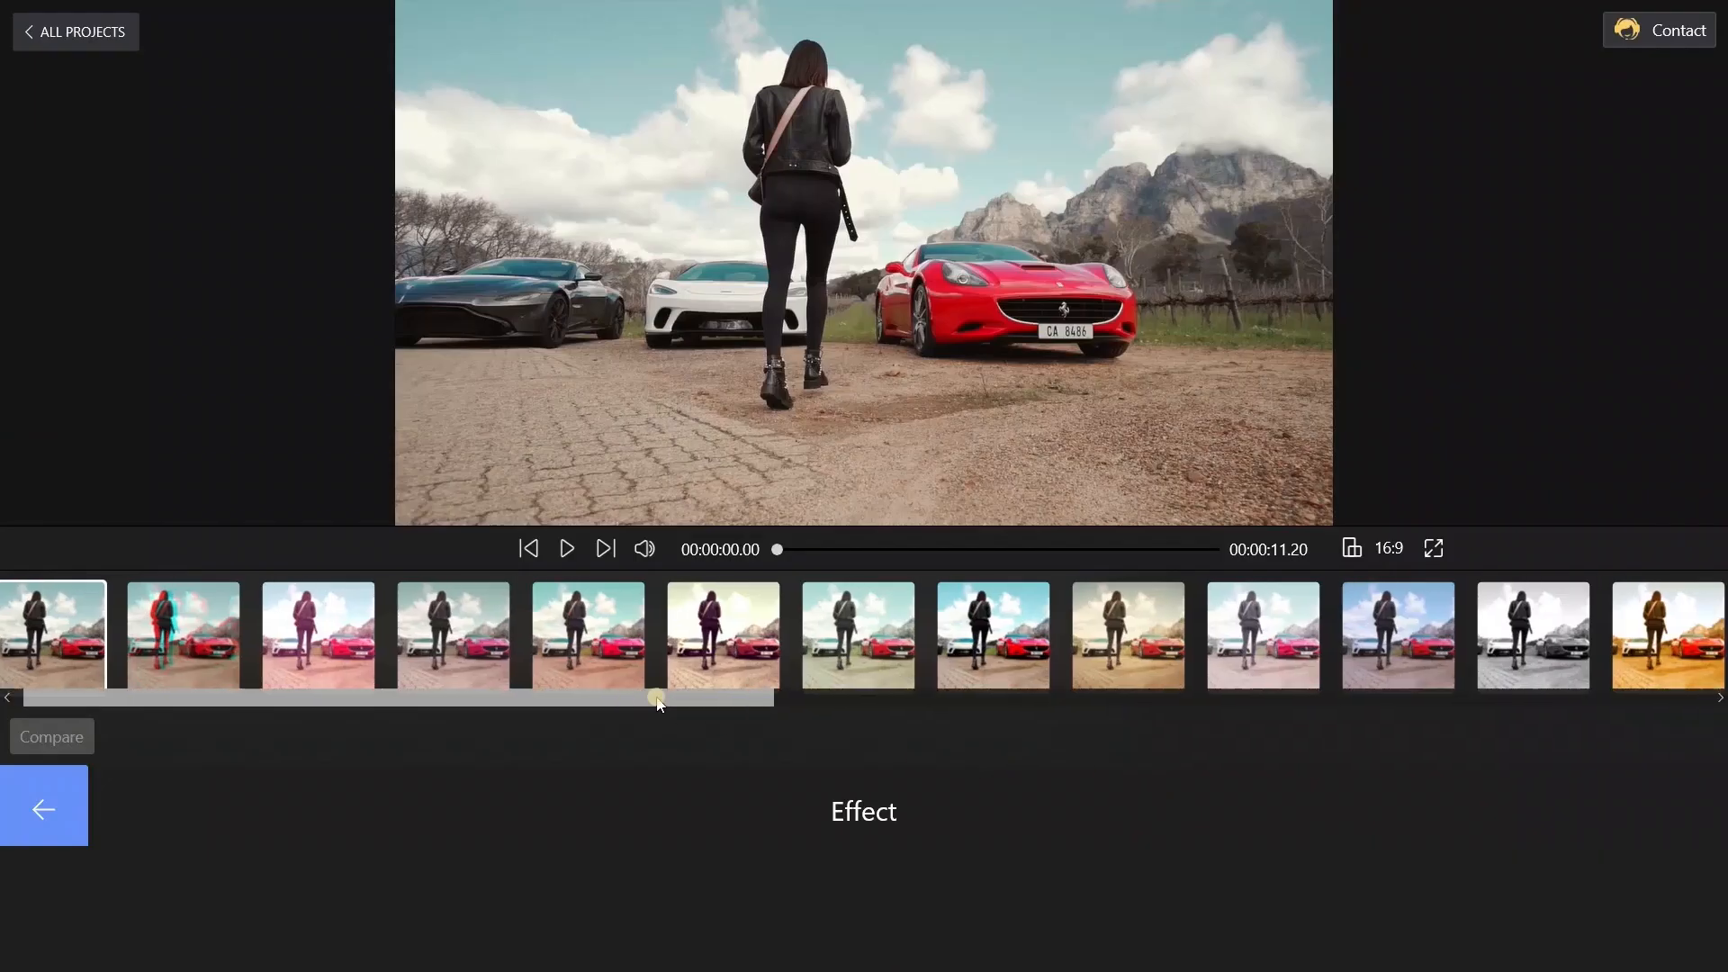
{"action": "left_click_drag", "start_coordinate": [655, 698], "coordinate": [1163, 718]}
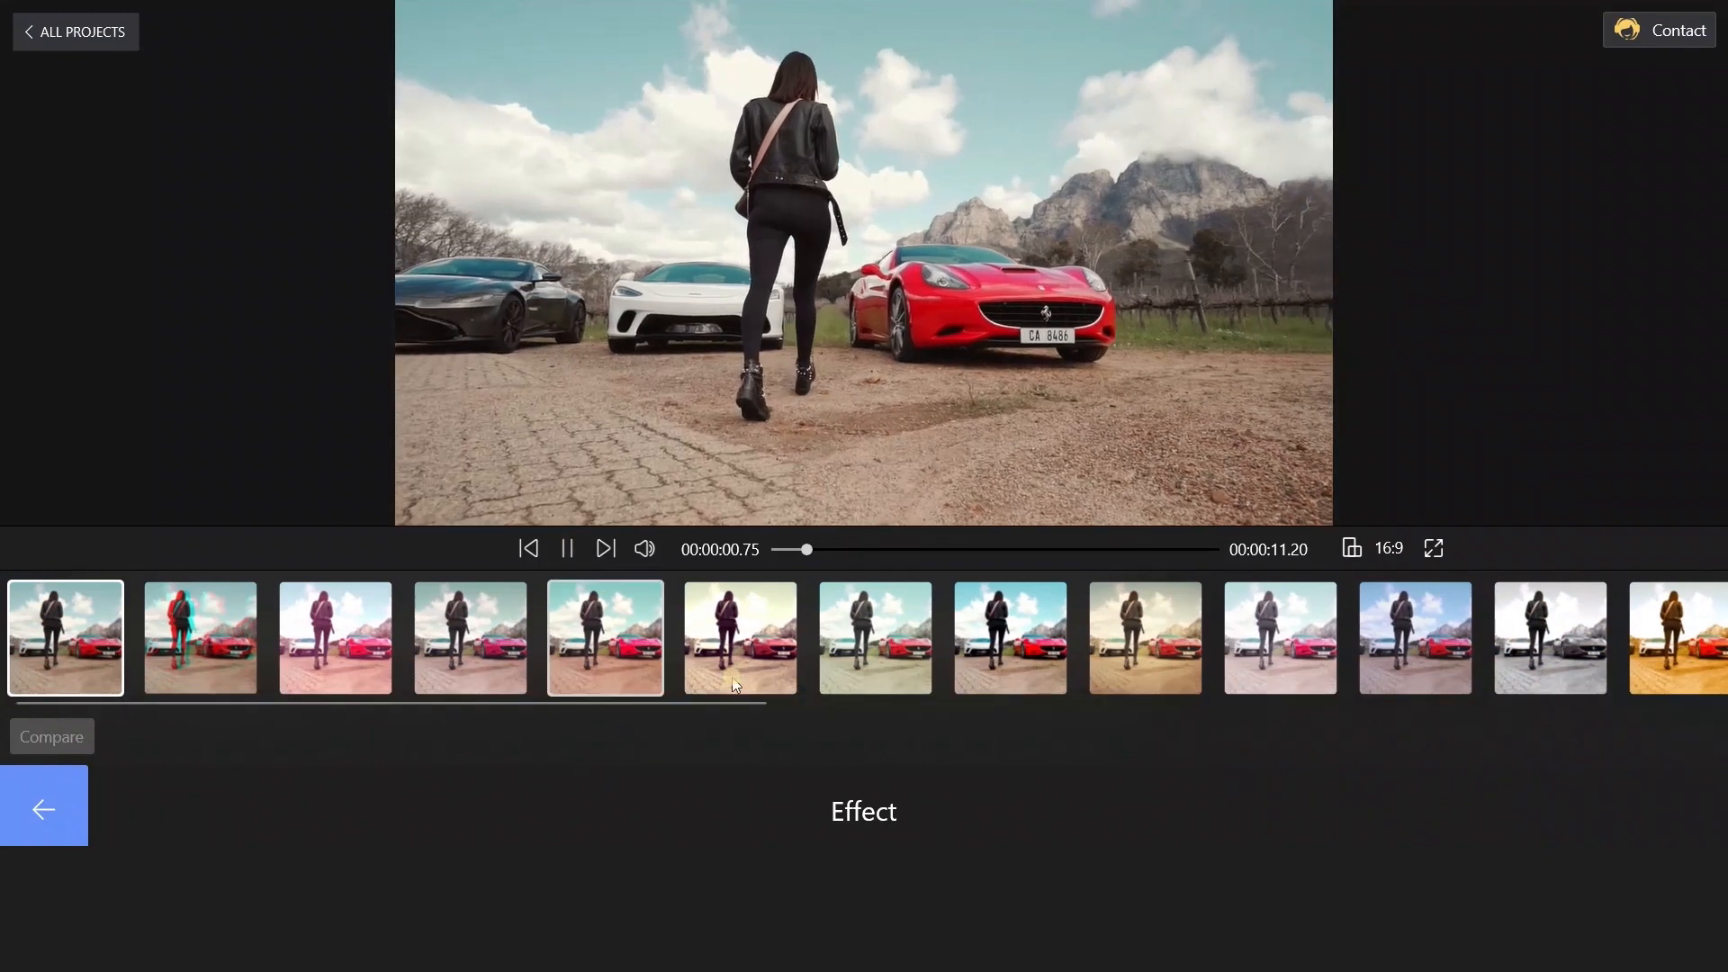
{"action": "left_click", "coordinate": [1550, 637]}
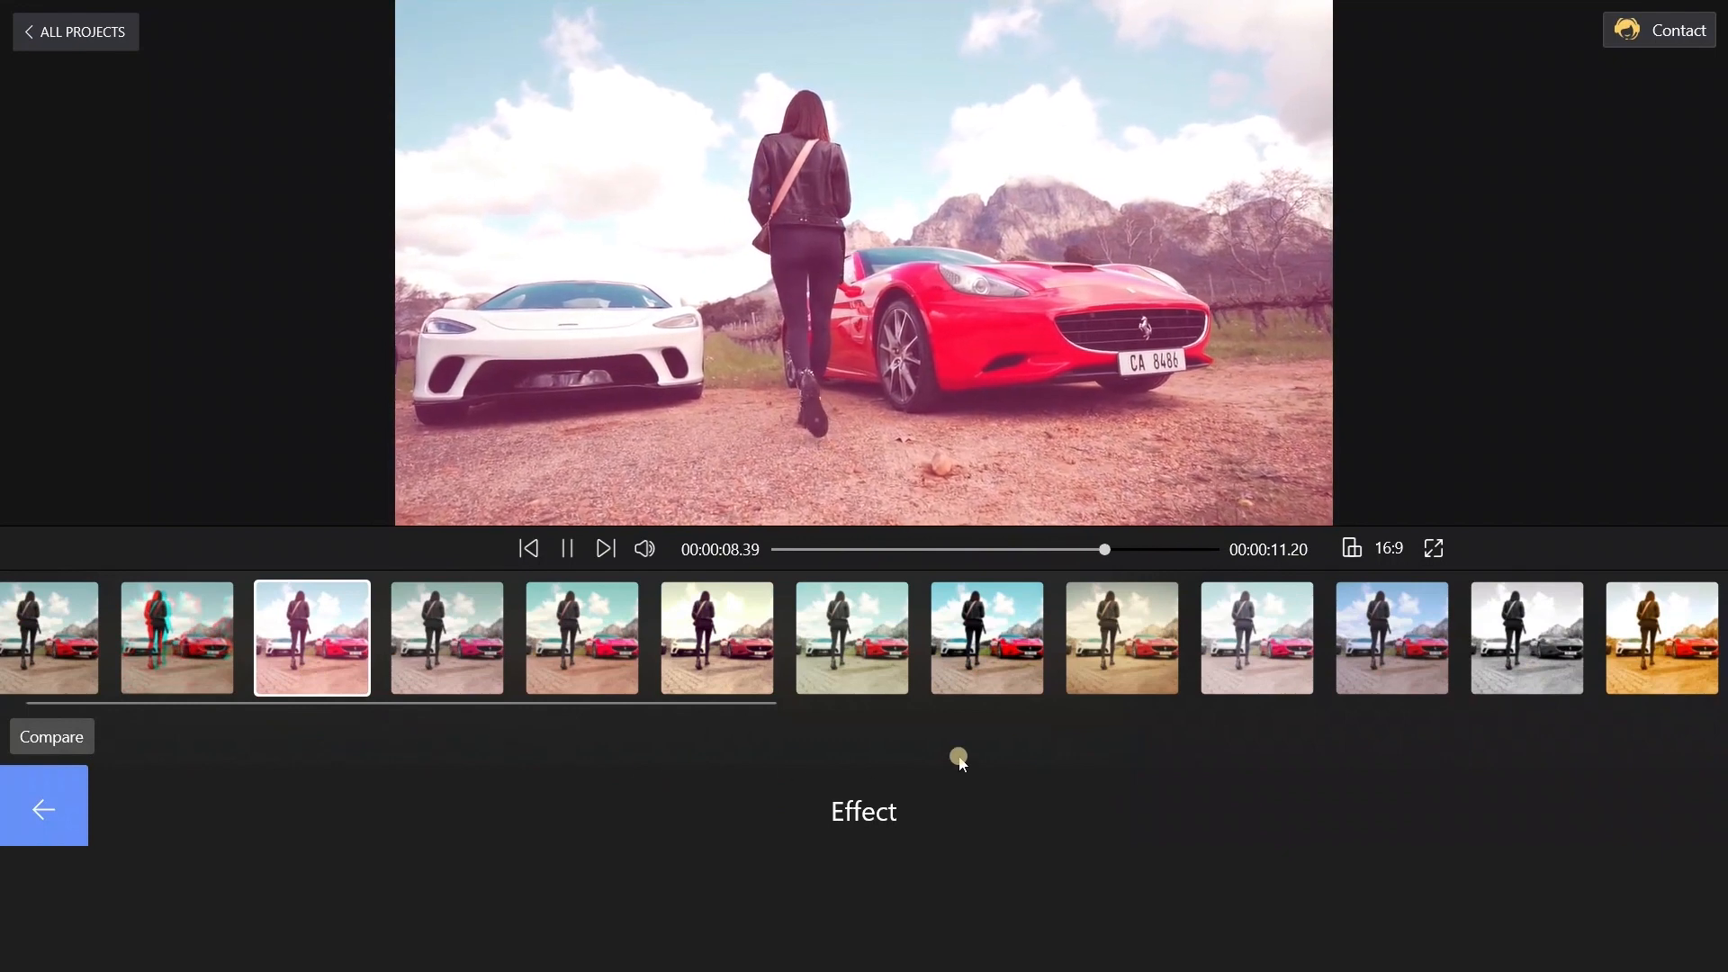
{"action": "left_click", "coordinate": [1121, 637]}
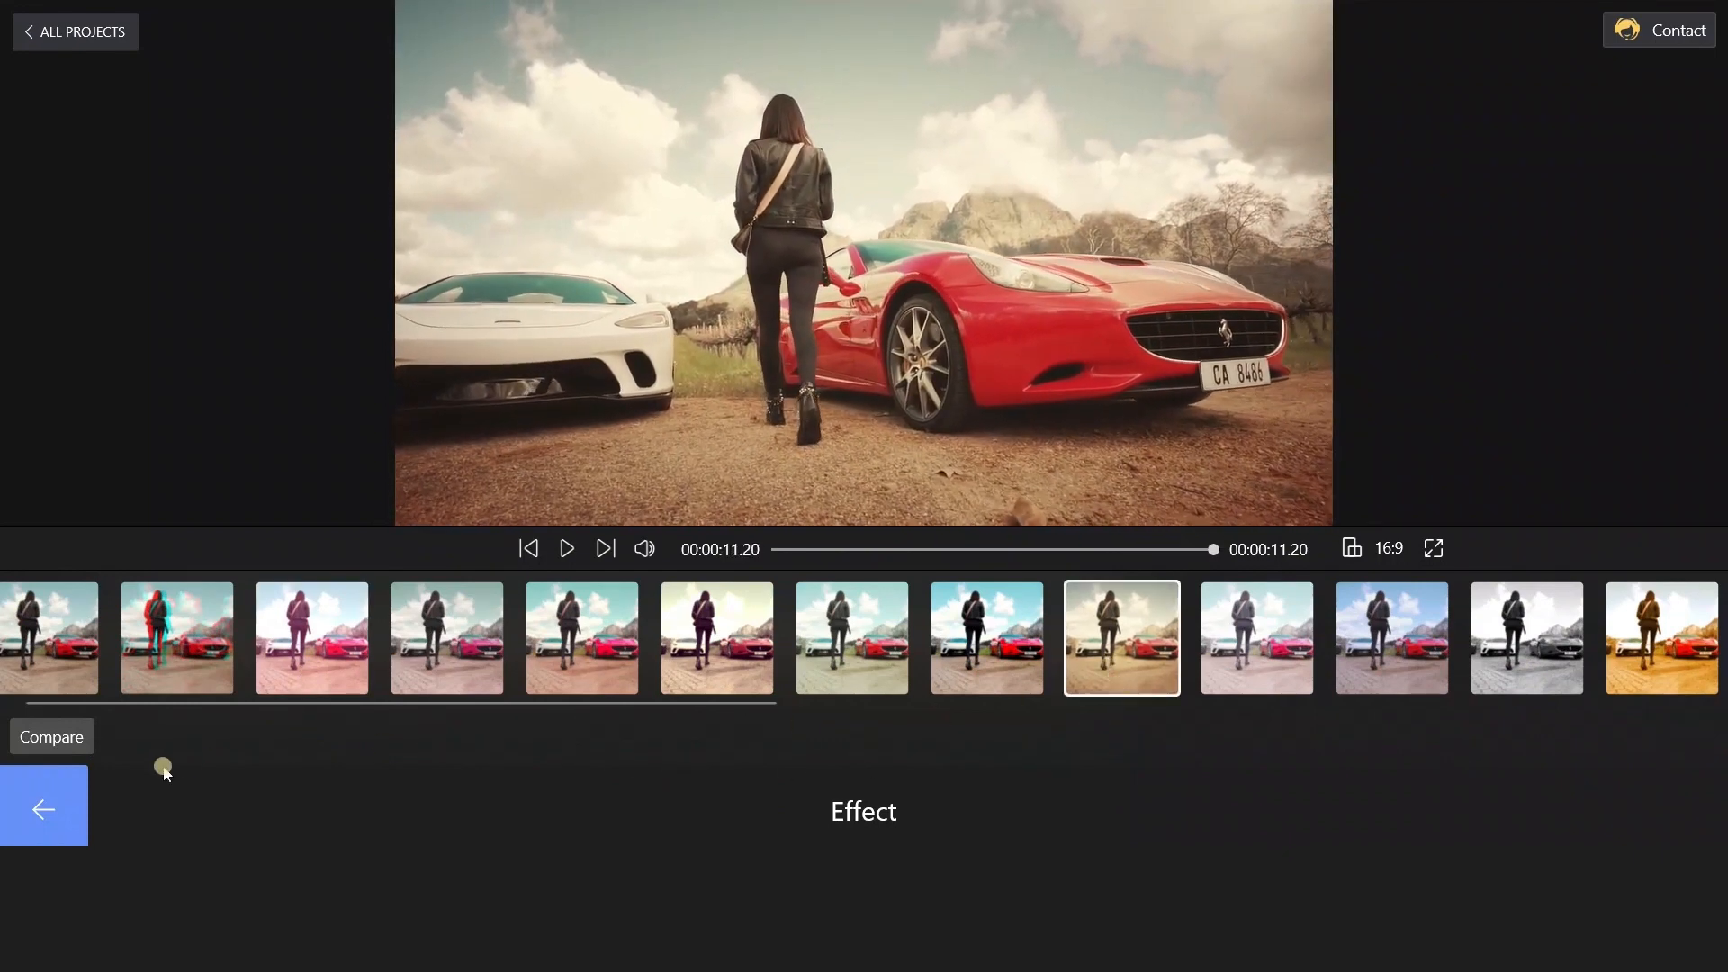
{"action": "left_click", "coordinate": [43, 806]}
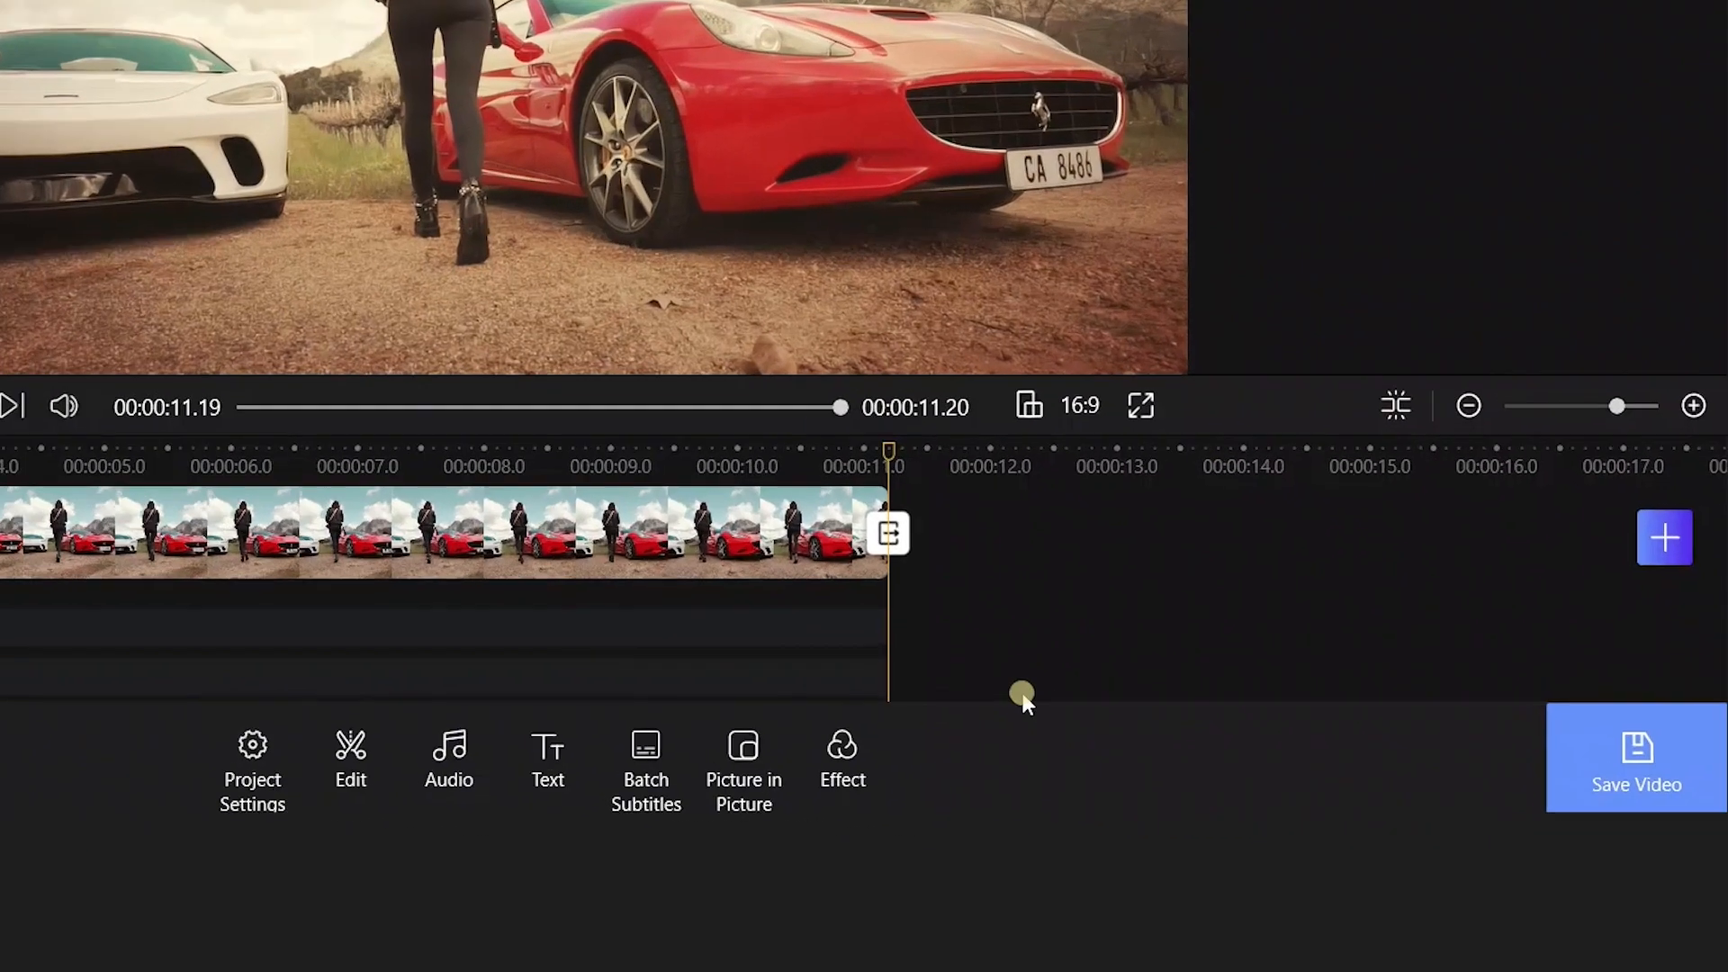
Start exporting the graded video via Save Video at 1080P, 30 fps with hardware encoding
{"action": "left_click", "coordinate": [1636, 758]}
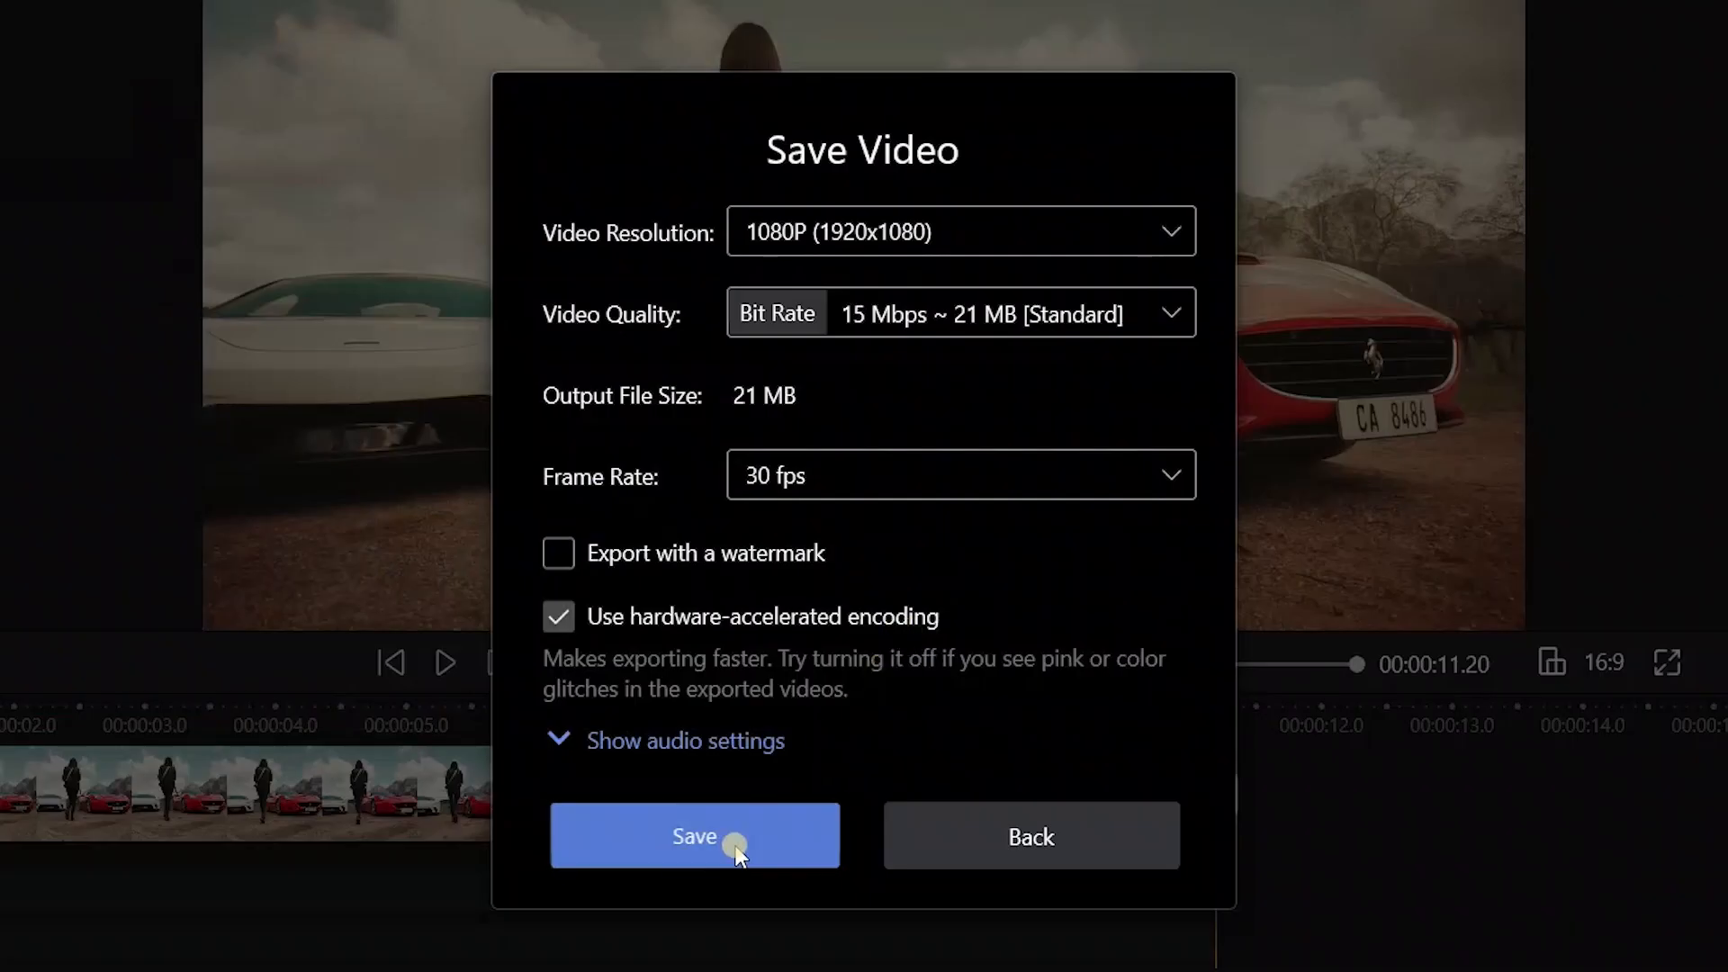
{"action": "left_click", "coordinate": [694, 835]}
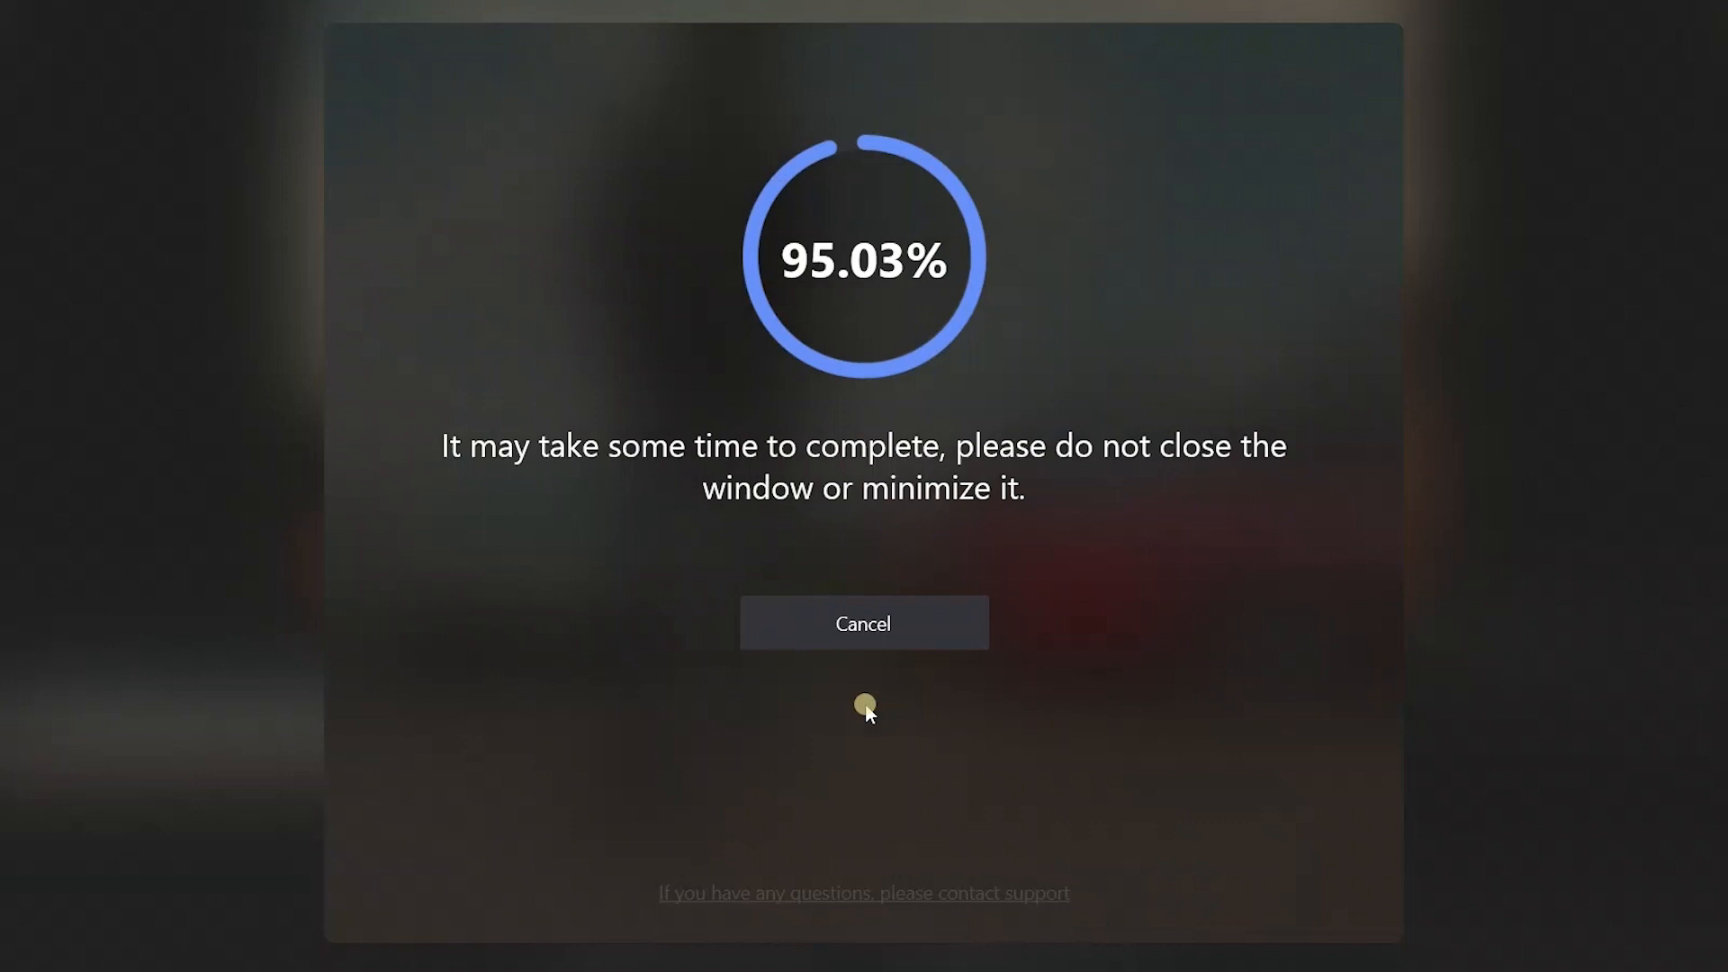